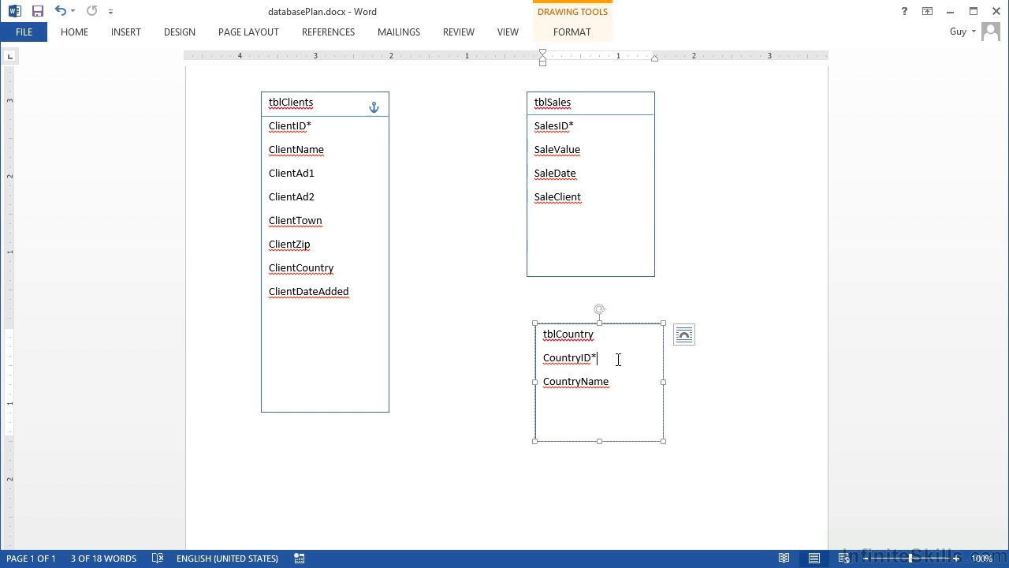
mouse_move(661, 371)
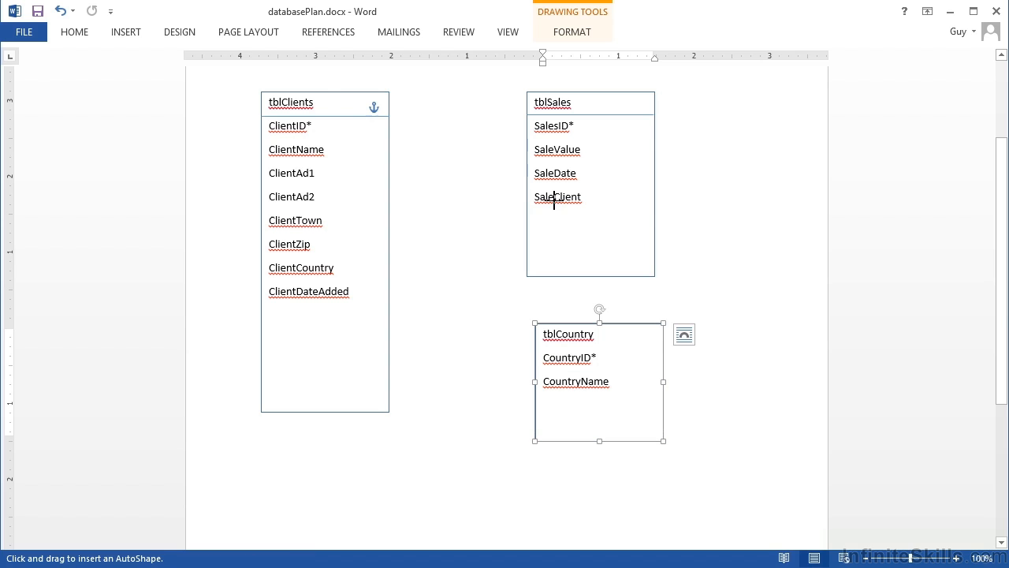
mouse_move(355, 128)
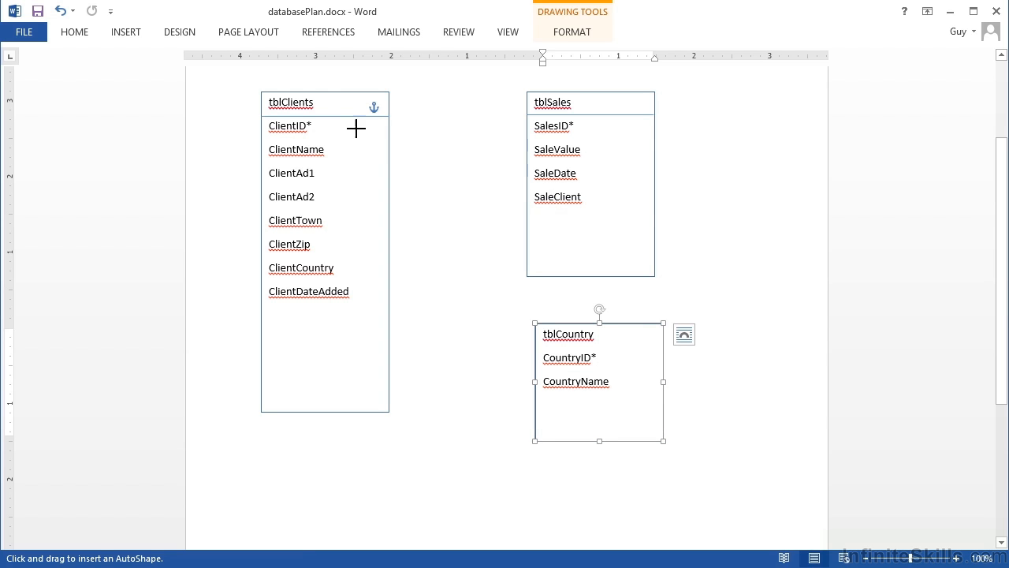
- Draw an elbow arrow from ClientID in tblClients to SaleClient in tblSales
drag(356, 127, 526, 200)
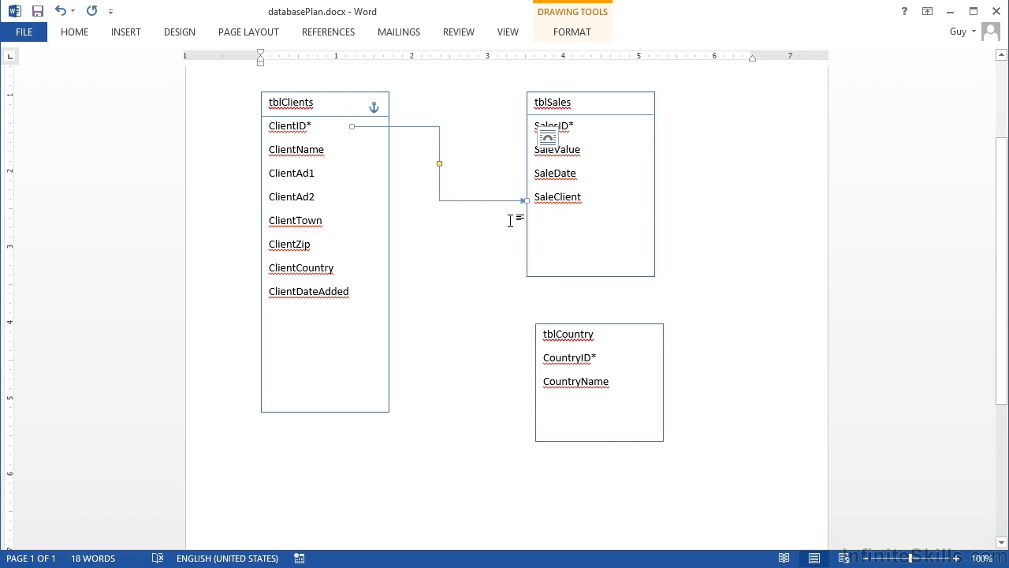
mouse_move(298, 119)
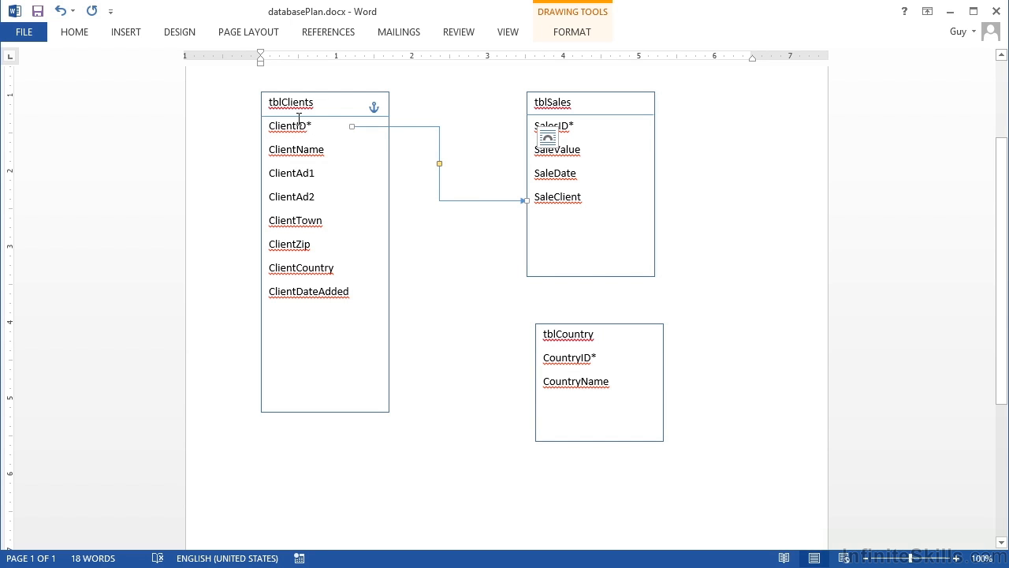
mouse_move(316, 126)
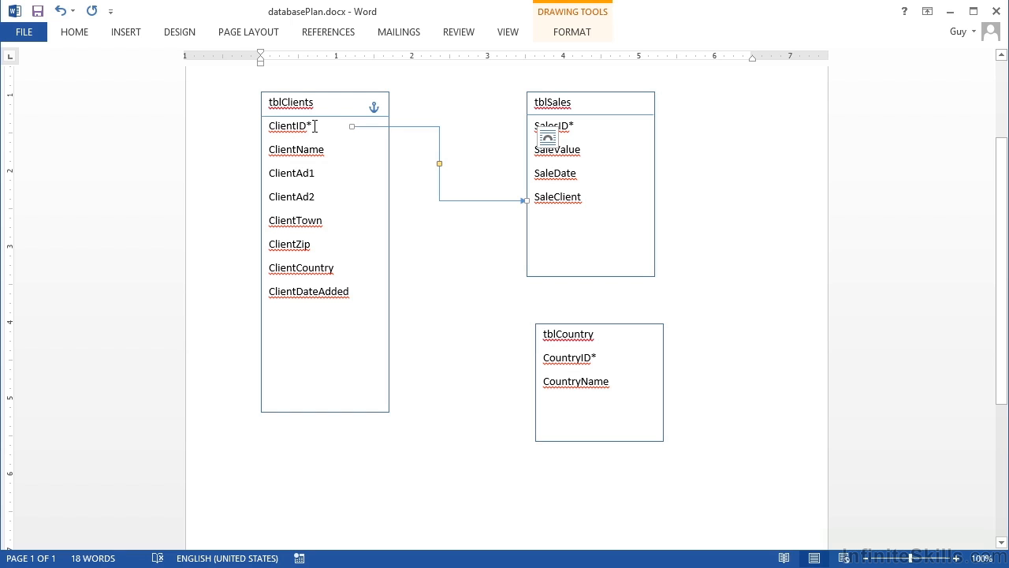
mouse_move(585, 203)
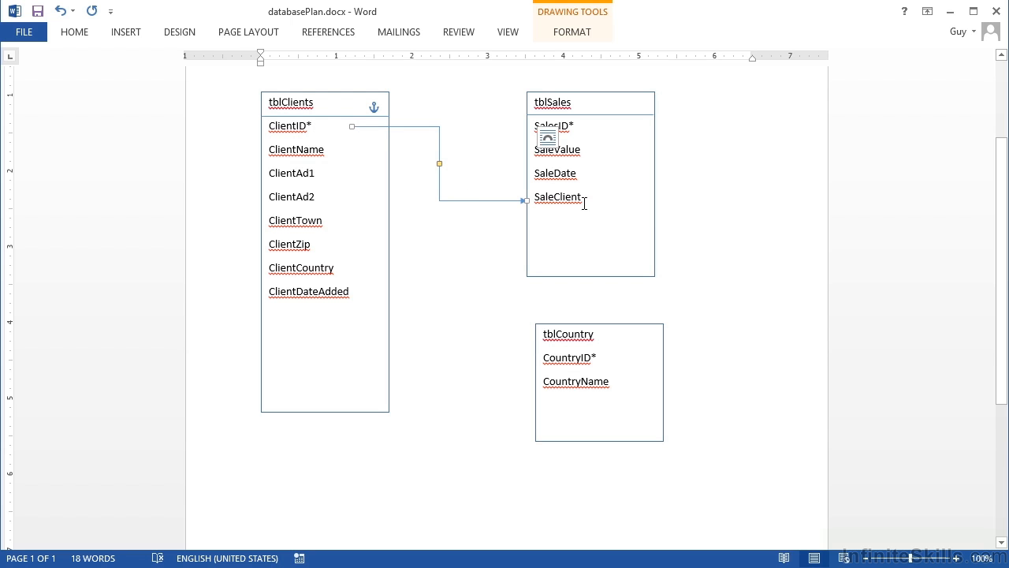
click(590, 102)
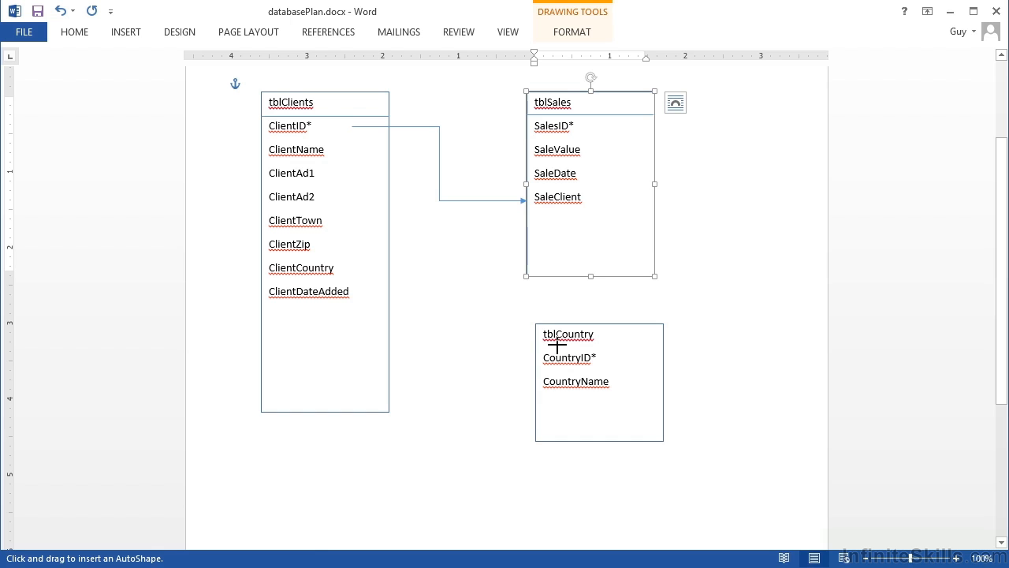
mouse_move(455, 326)
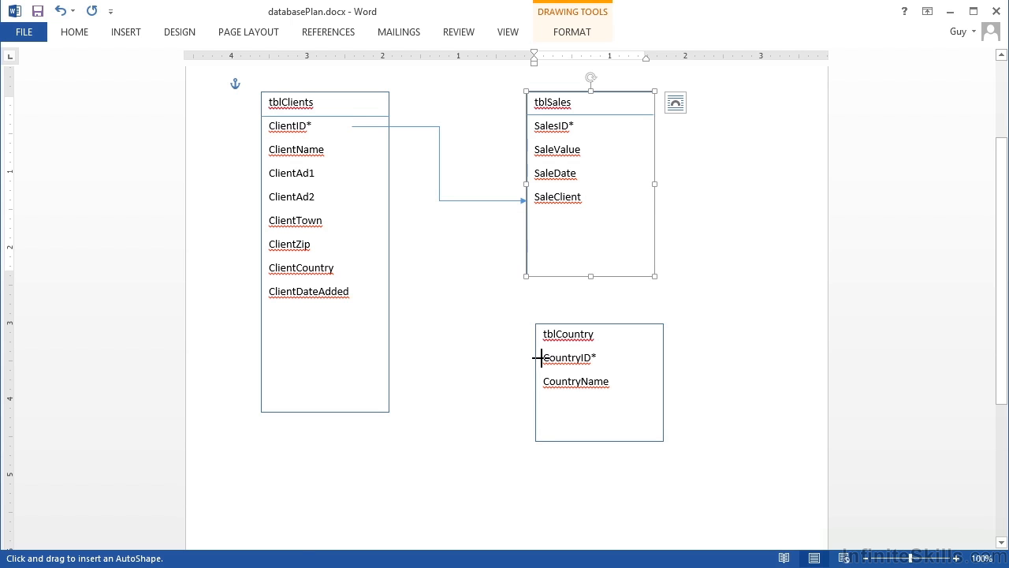
- Drag an elbow arrow from CountryID in tblCountry to ClientCountry in tblClients
drag(541, 358, 405, 285)
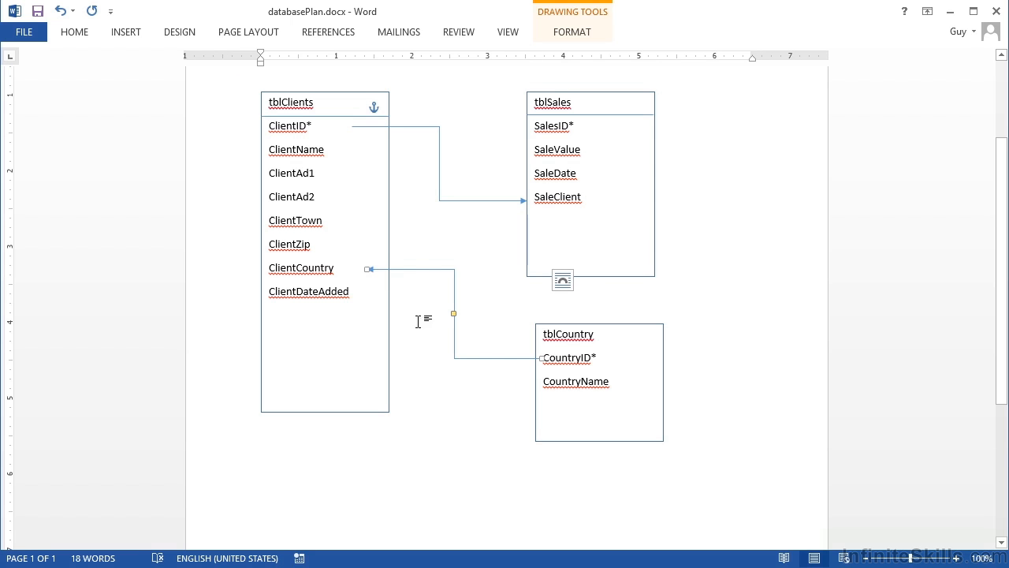
mouse_move(365, 277)
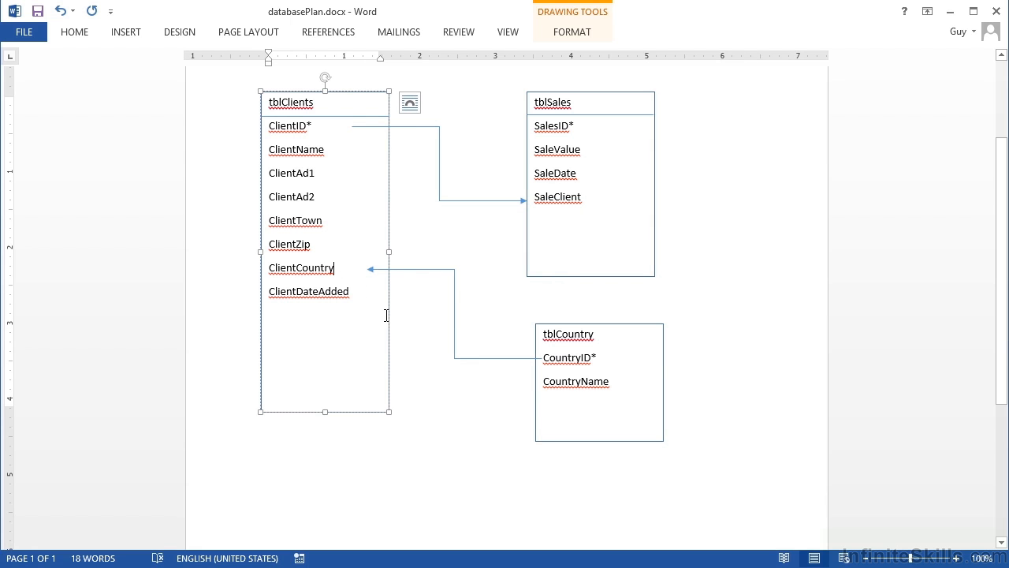
mouse_move(540, 359)
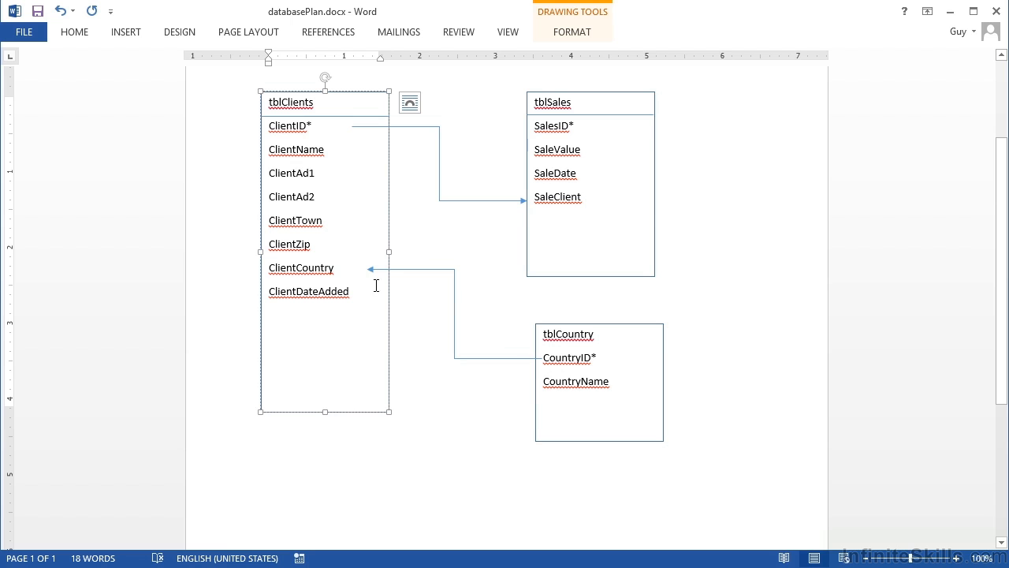
click(332, 268)
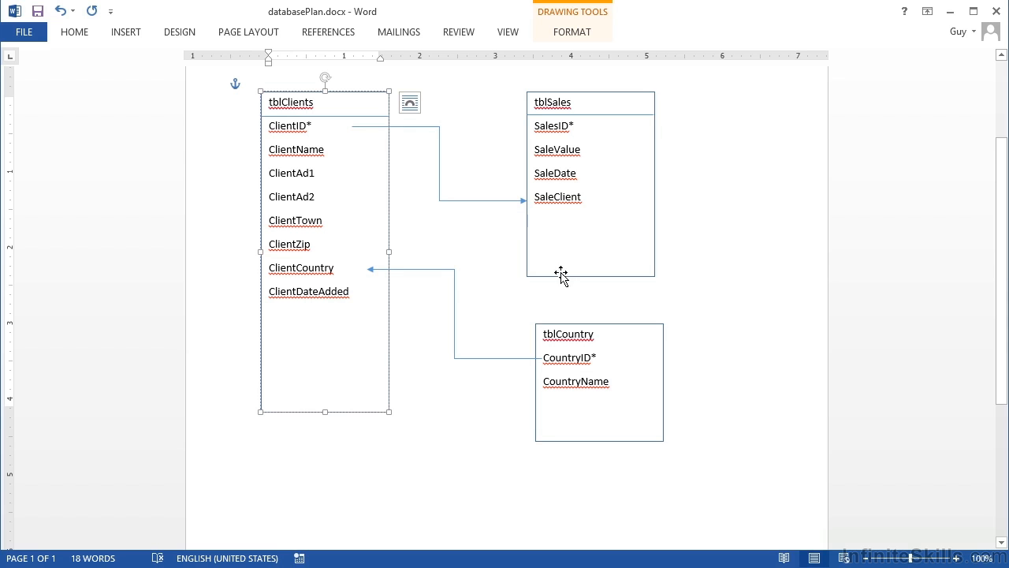
mouse_move(591, 202)
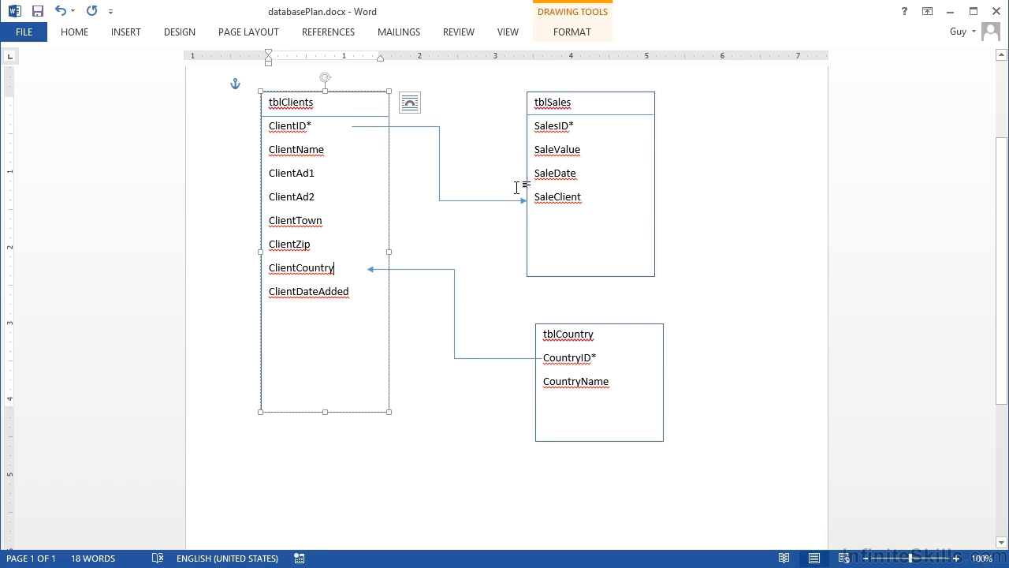
mouse_move(532, 205)
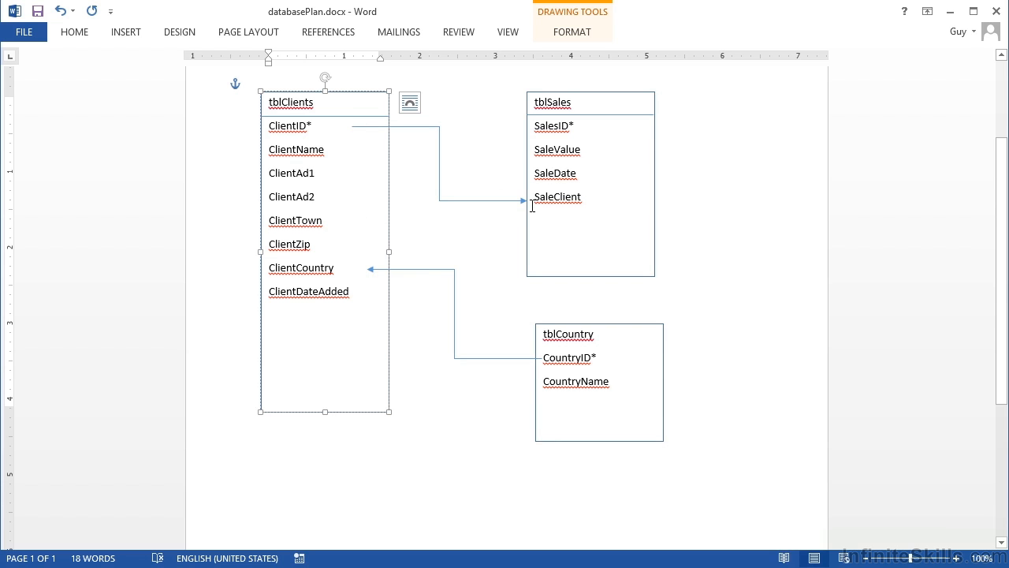